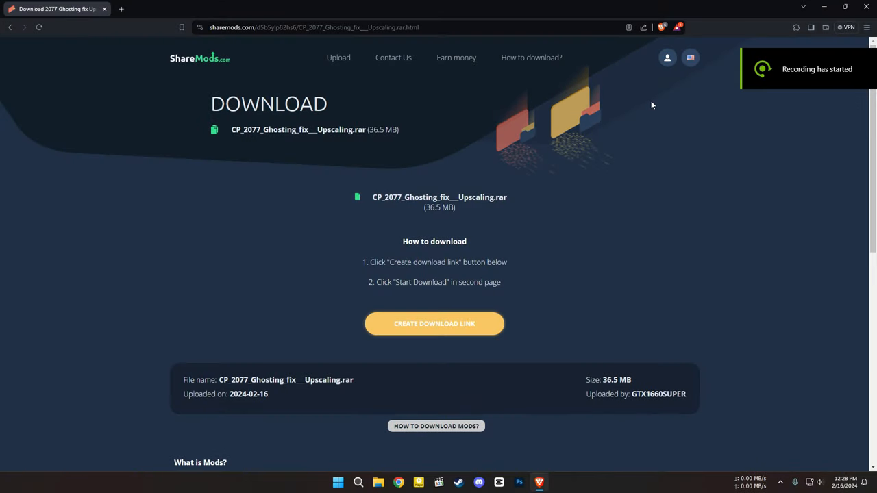
mouse_move(608, 131)
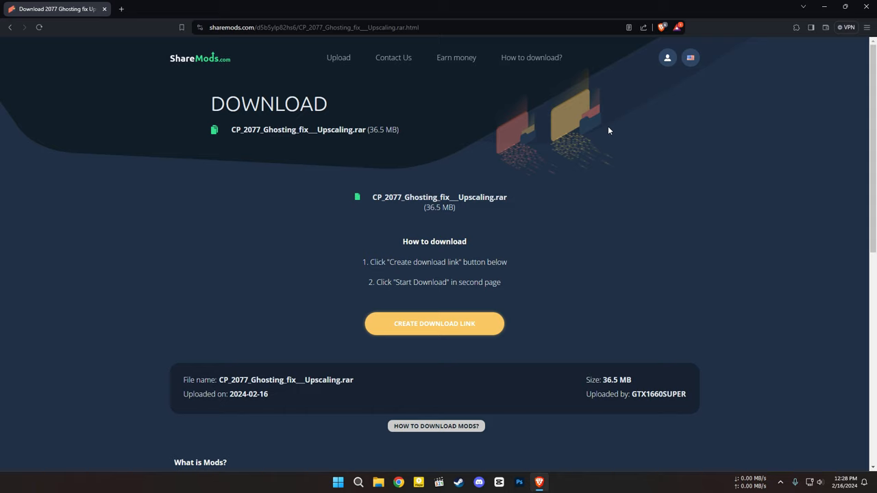
mouse_move(439, 356)
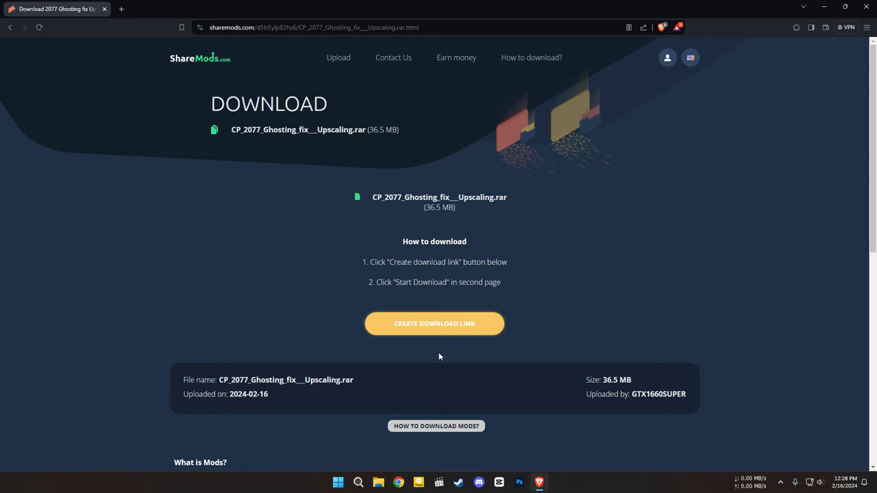
mouse_move(385, 215)
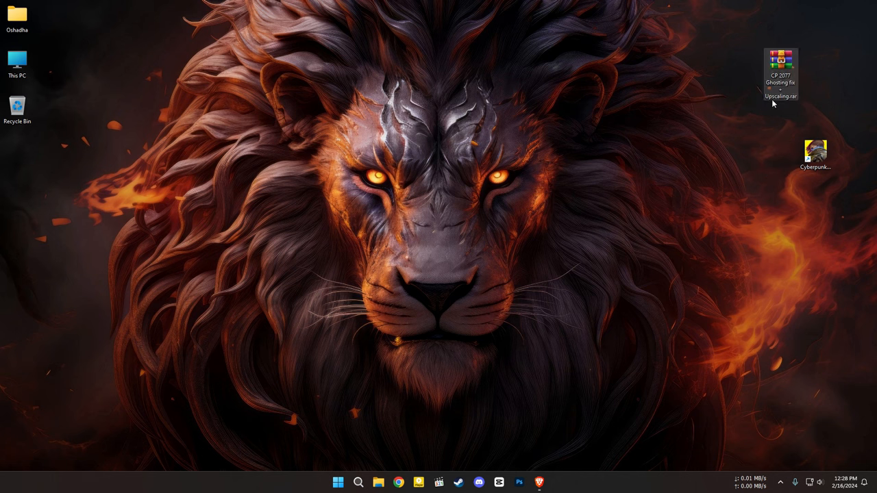
Step: Open the ghosting fix archive and the Cyberpunk 2077 install folder via the shortcut
double_click(781, 72)
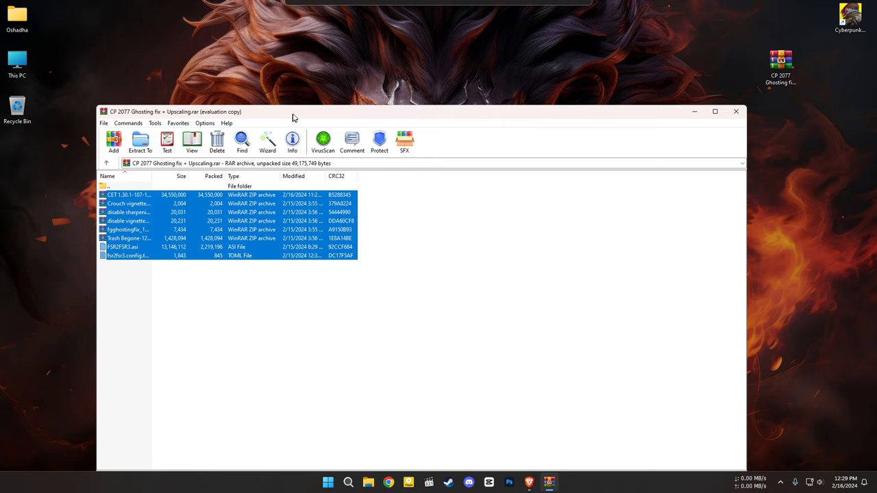
right_click(850, 14)
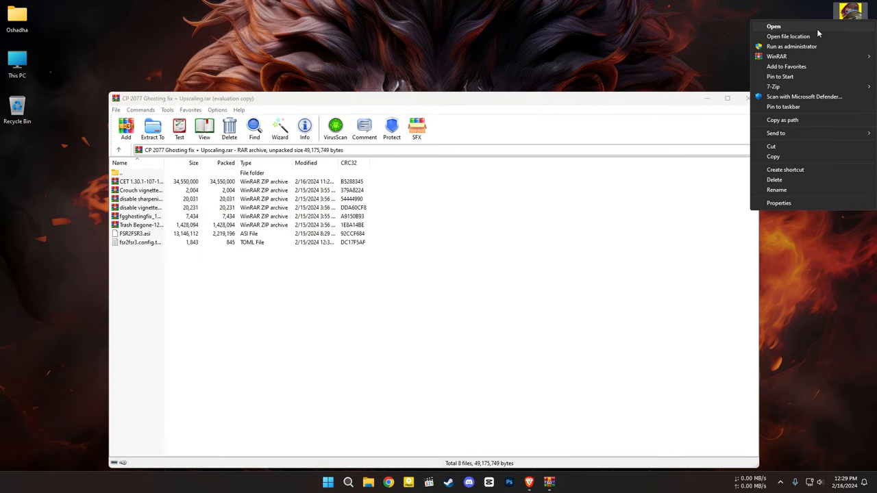
click(787, 36)
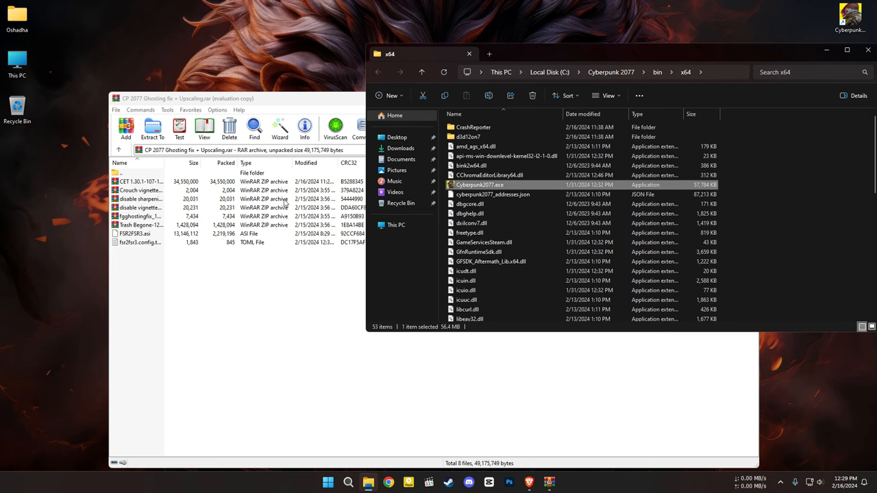
Step: Open the CET archive's bin folder and copy its x64 files into the game's bin\x64
scroll(down, 3)
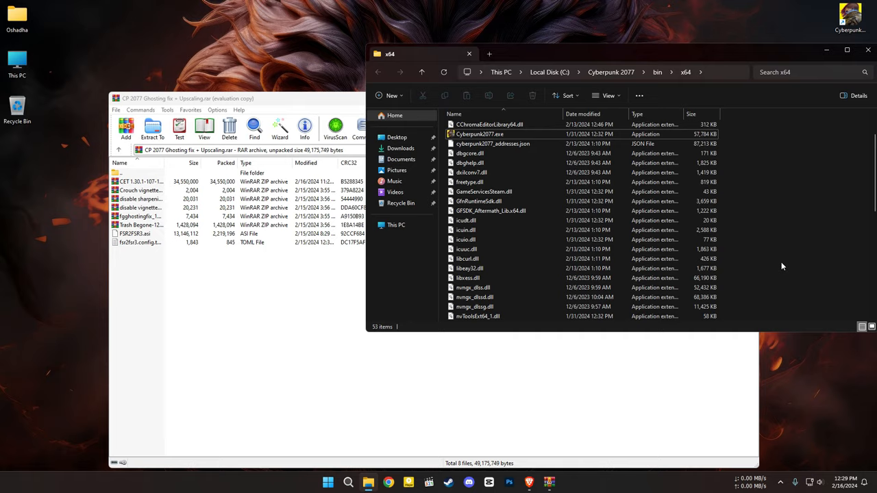
click(143, 181)
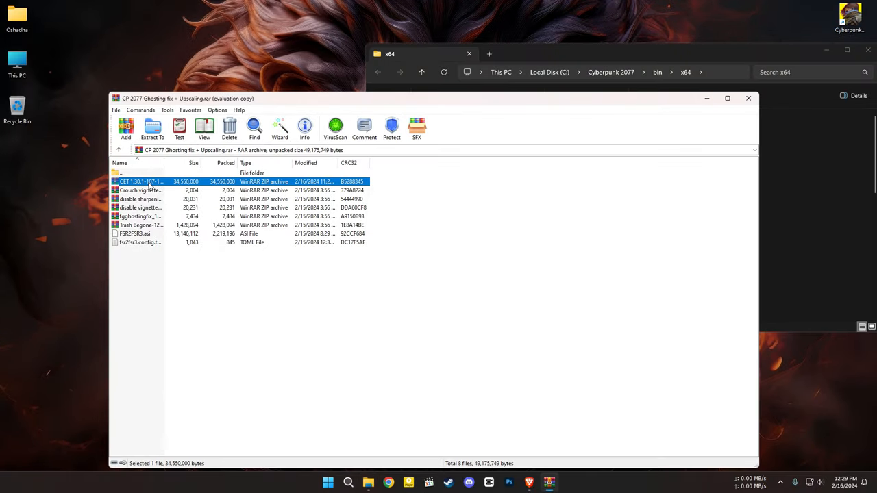
double_click(141, 182)
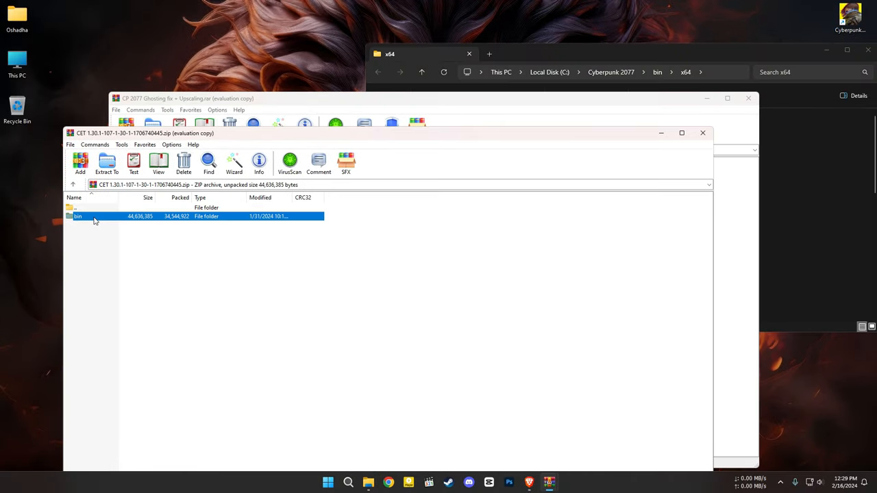
double_click(78, 216)
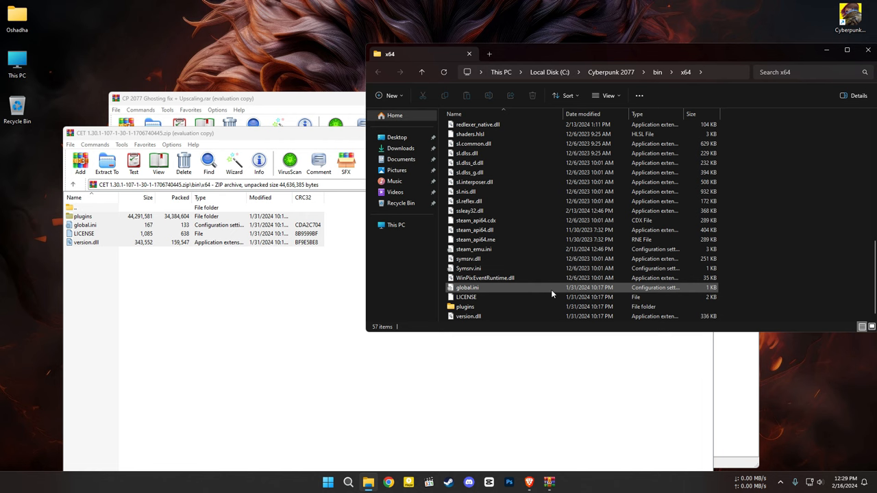
scroll(up, 3)
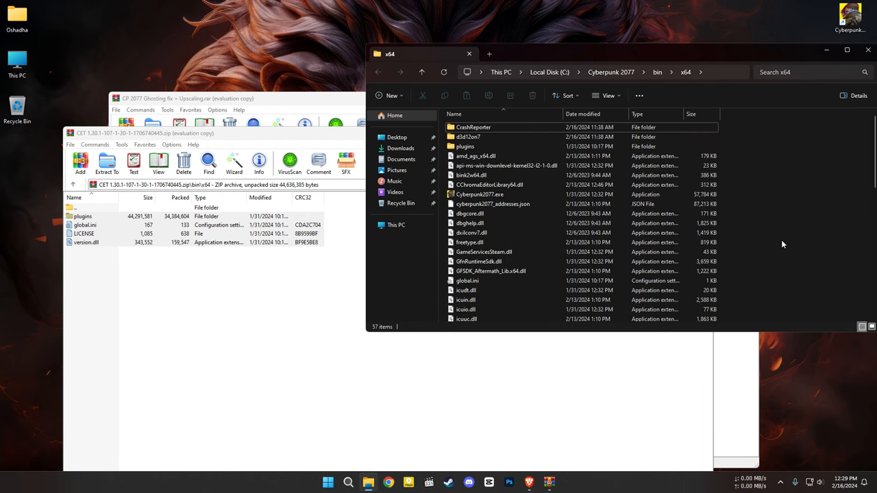
click(465, 146)
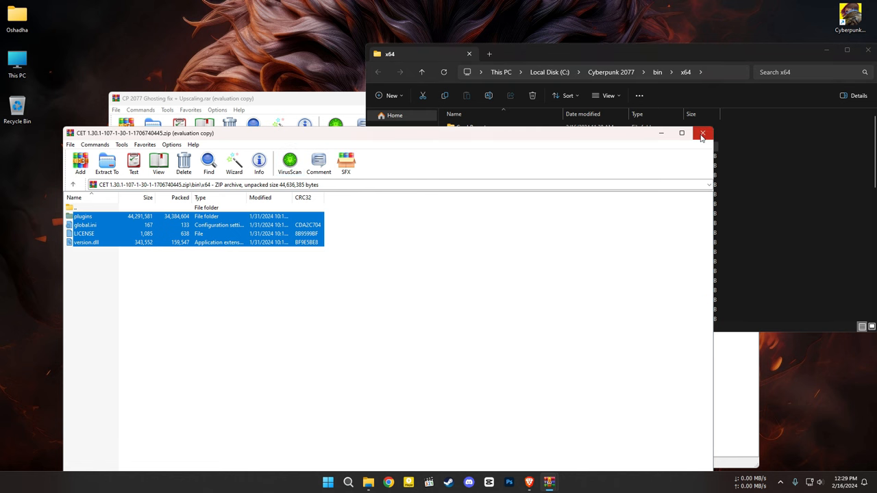
Step: Close the CET archive and place FSR2FSR3.asi and fsr2fsr3.config.toml in the plugins folder
click(702, 133)
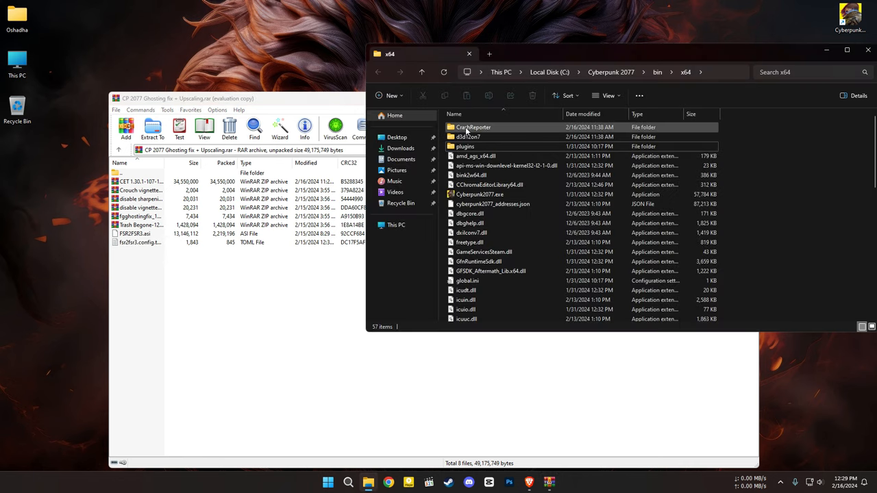
double_click(464, 146)
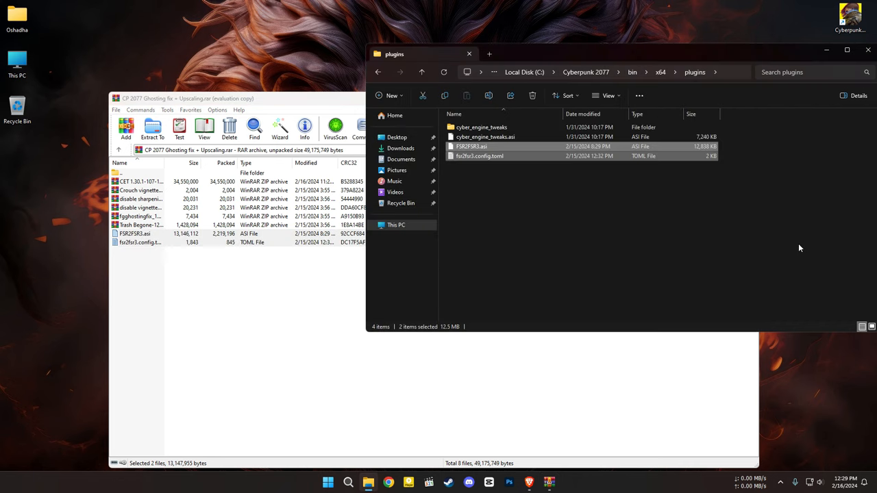
click(485, 137)
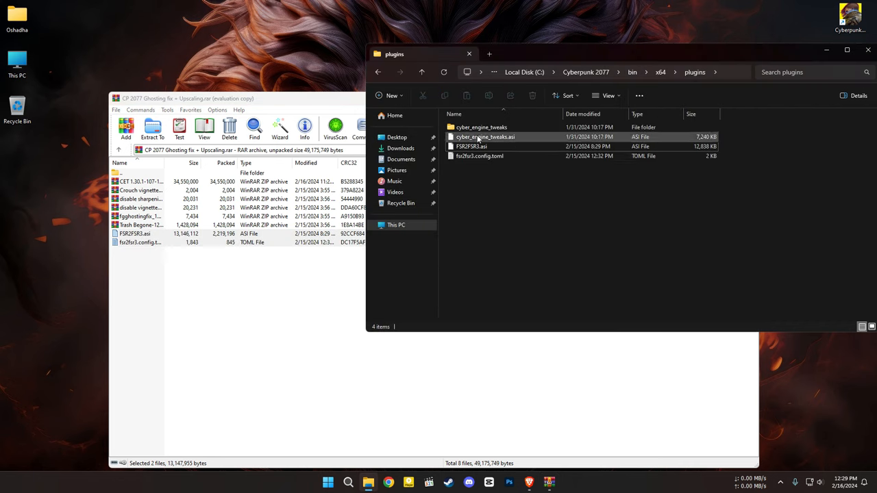
mouse_move(595, 135)
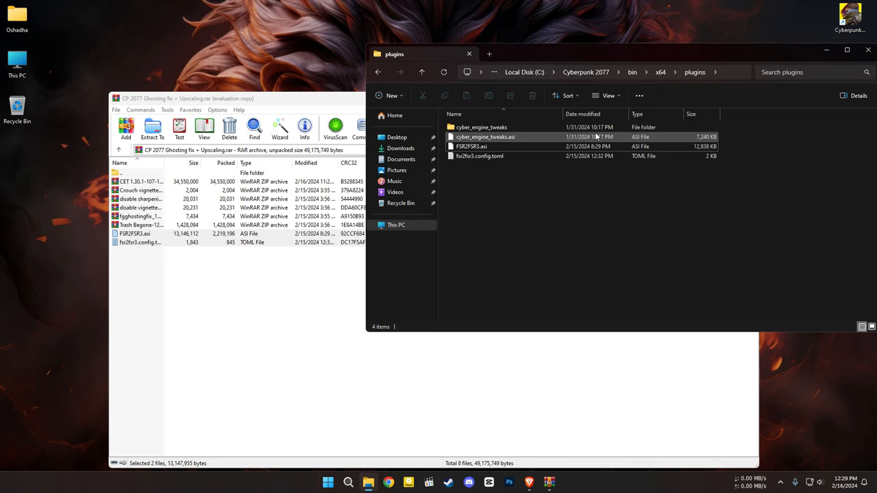
mouse_move(471, 147)
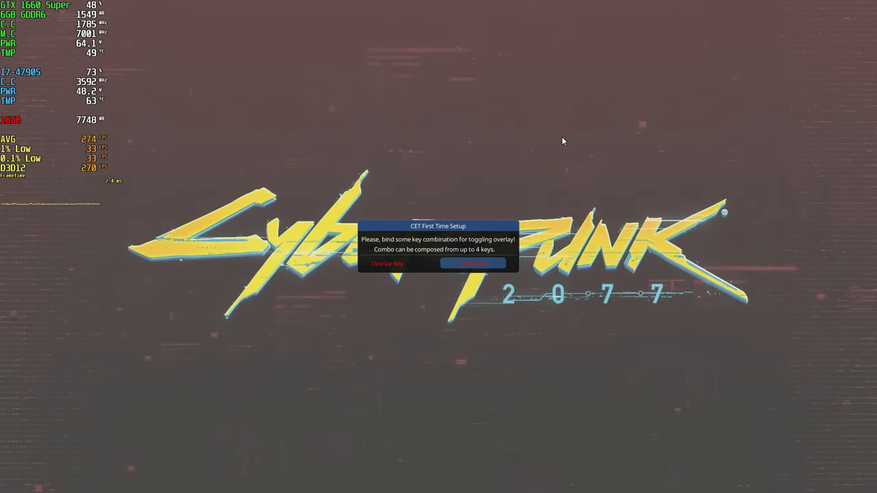
mouse_move(473, 264)
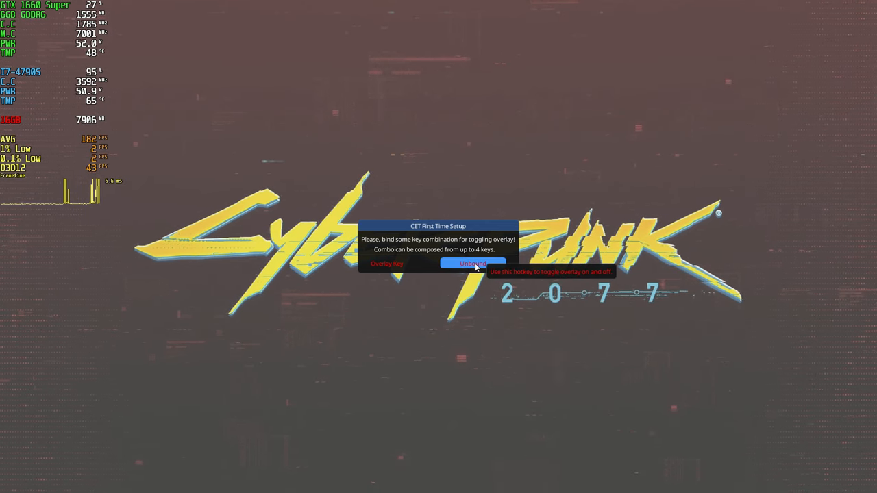
Step: Bind the CET overlay hotkey in the First Time Setup dialog
click(473, 263)
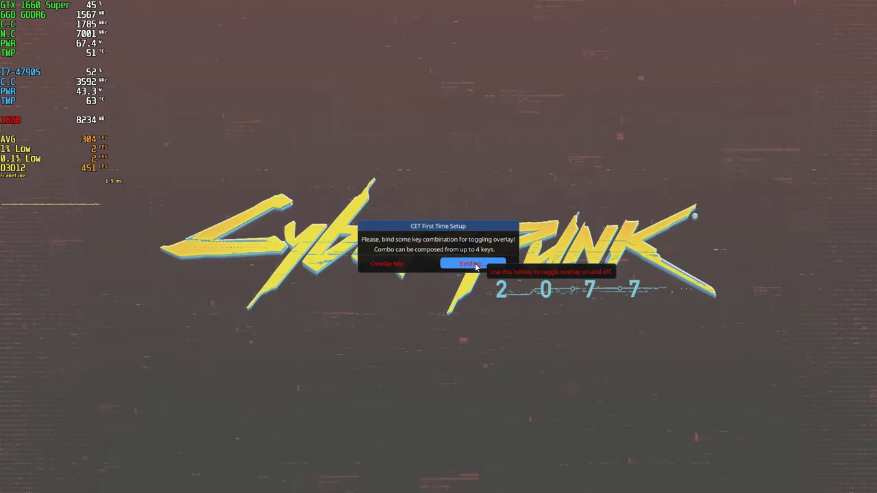
click(471, 264)
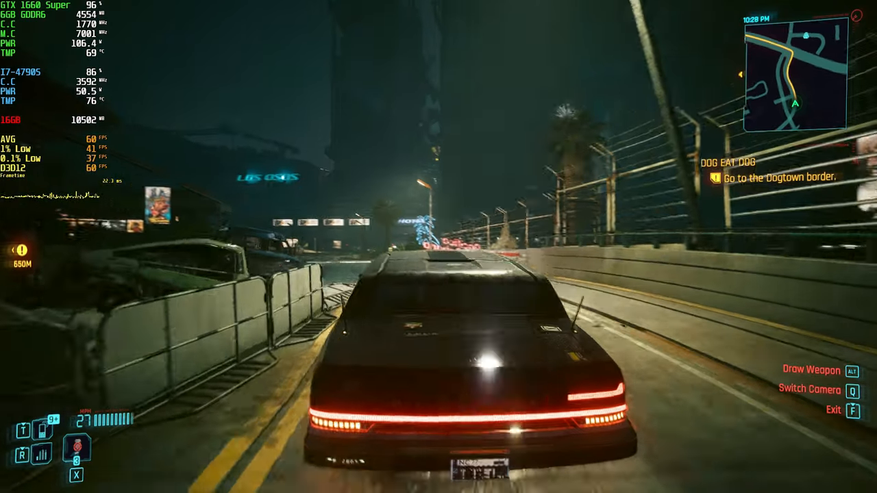
key(w)
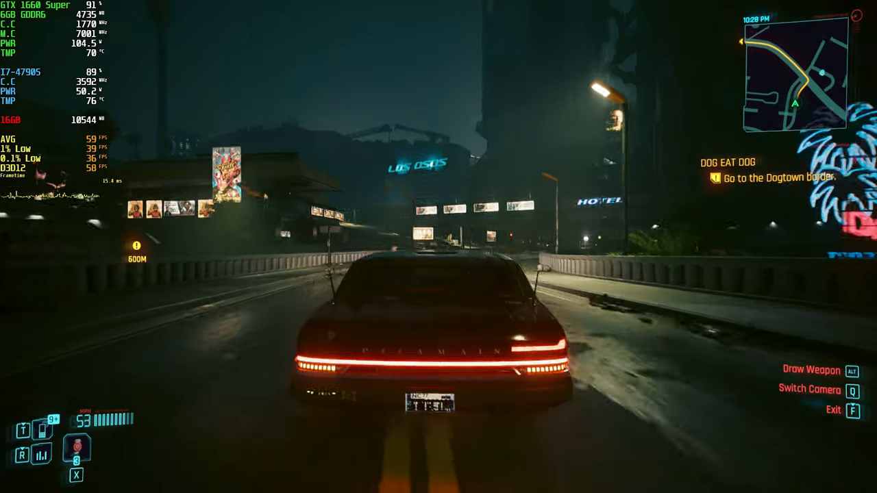
key(w)
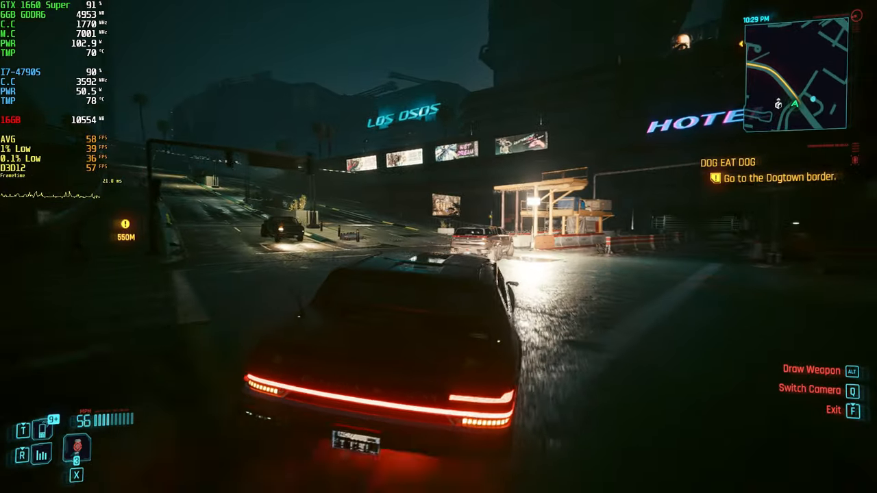
Step: Review the Graphics settings showing XeSS Ultra Quality with frame generation on
key(Escape)
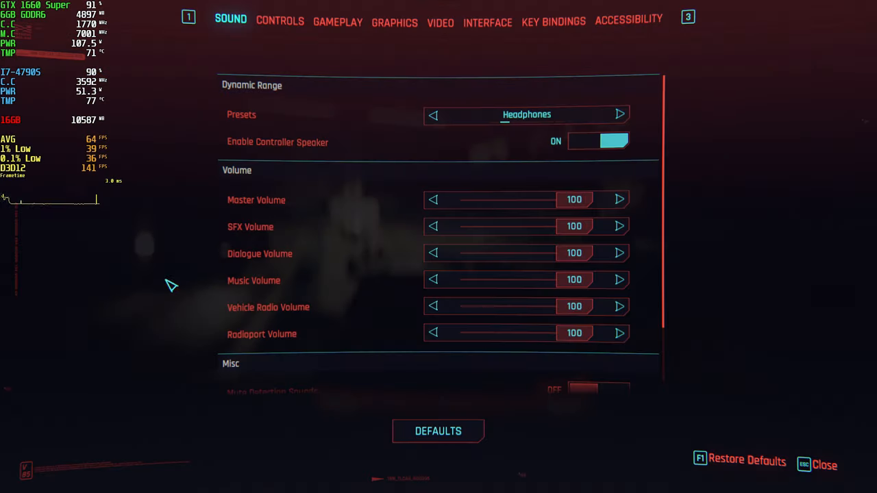
click(394, 22)
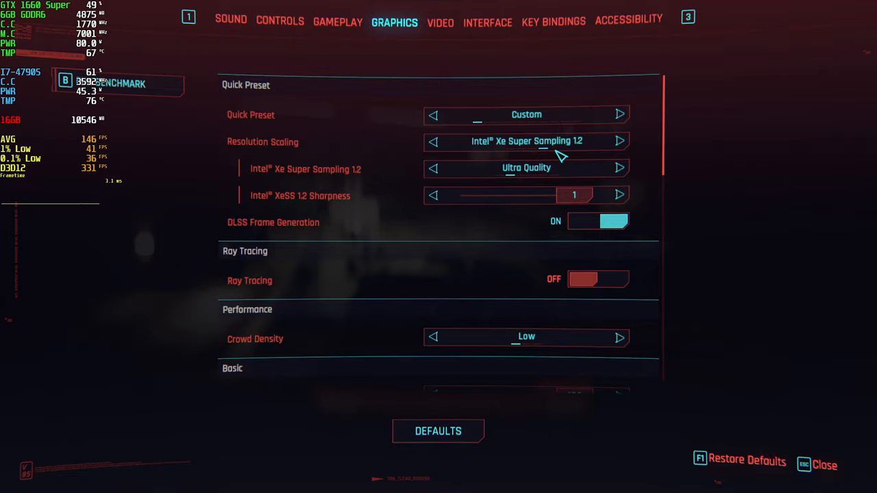
mouse_move(657, 220)
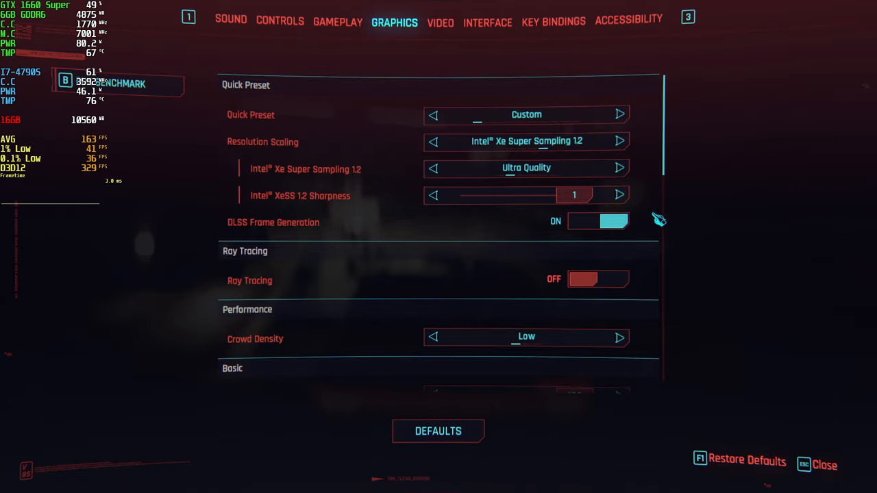
scroll(down, 3)
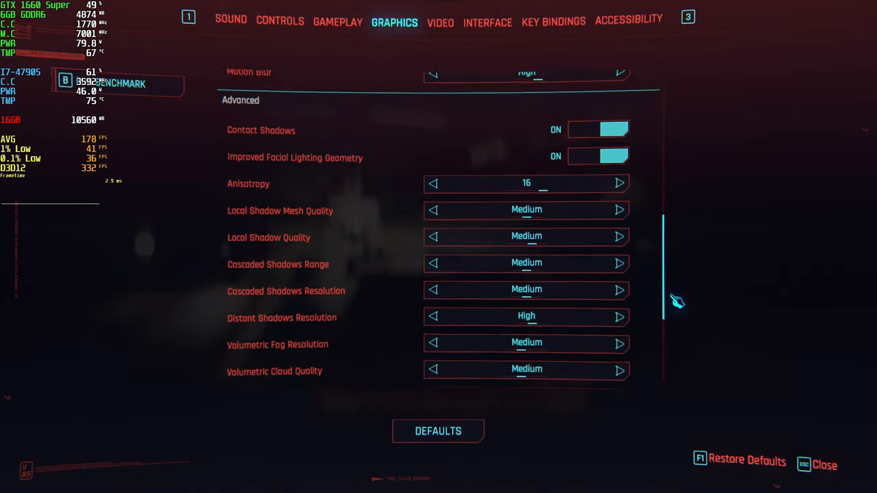
scroll(down, 3)
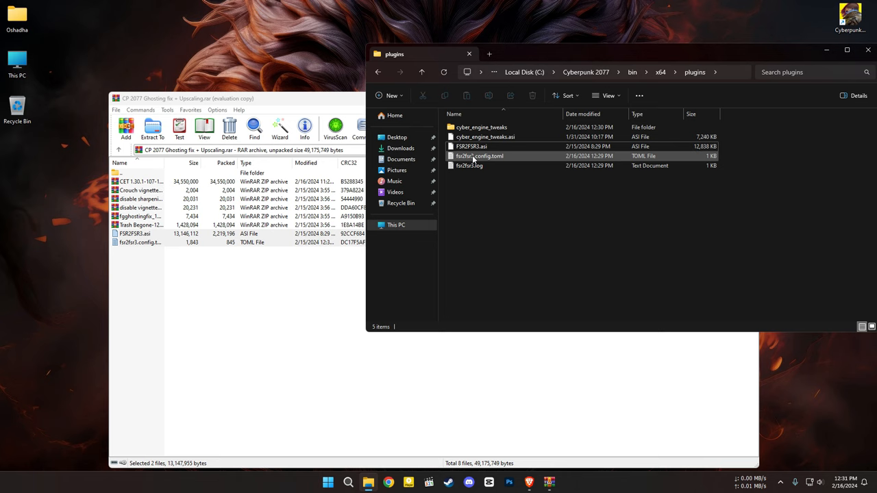
Step: Change the mode in fsr2fsr3.config.toml from default to replace_dlss_fg
double_click(479, 155)
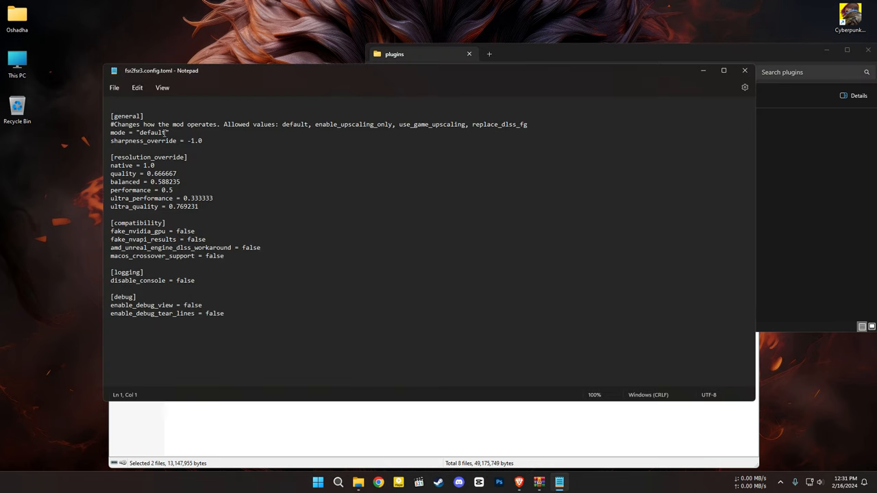
double_click(499, 124)
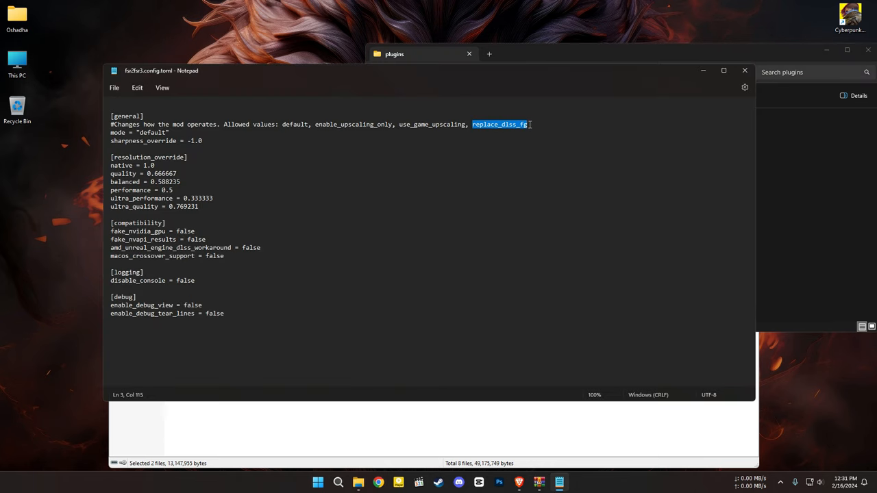
double_click(151, 132)
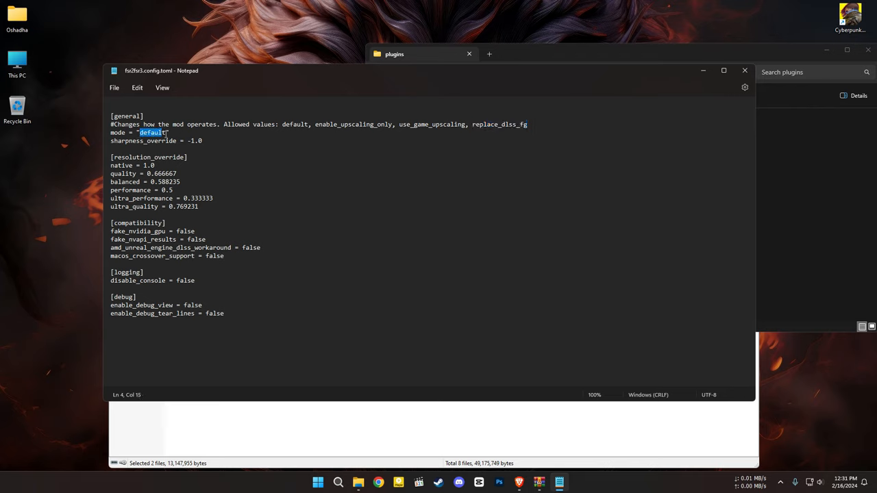
text(replace_dlss_fg)
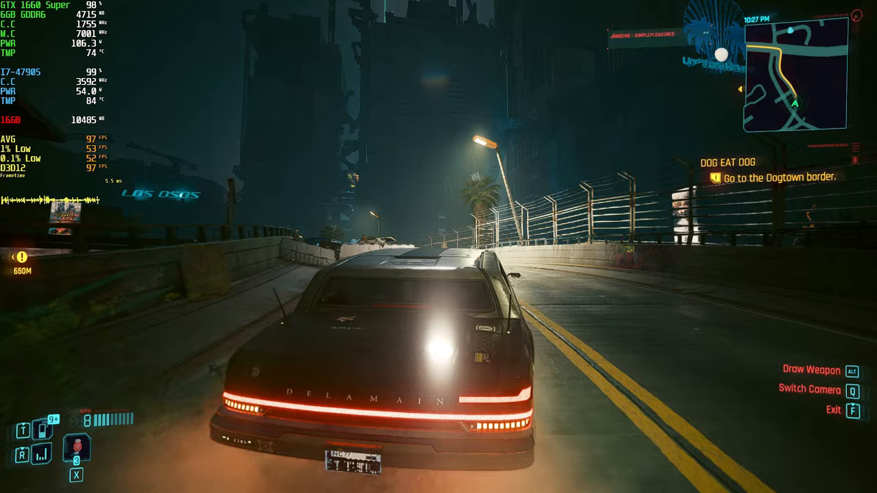
Step: Drive the Delamain car along the road and around the bend
key(w)
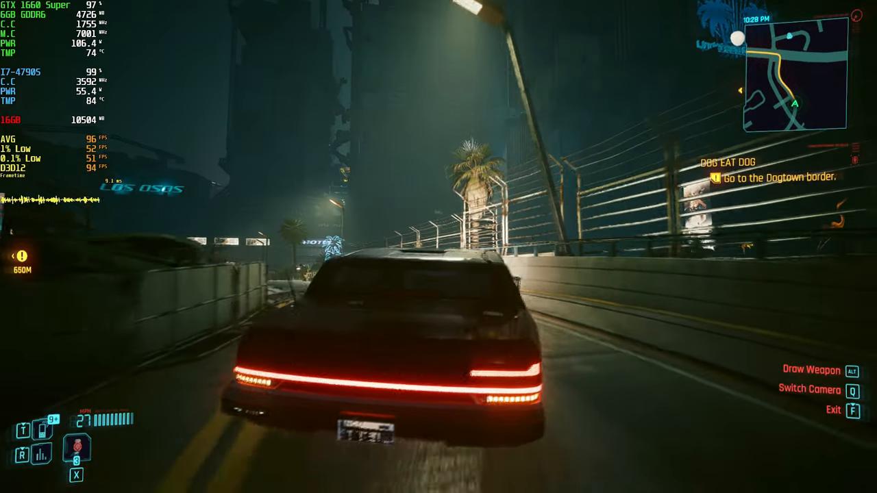
key(w)
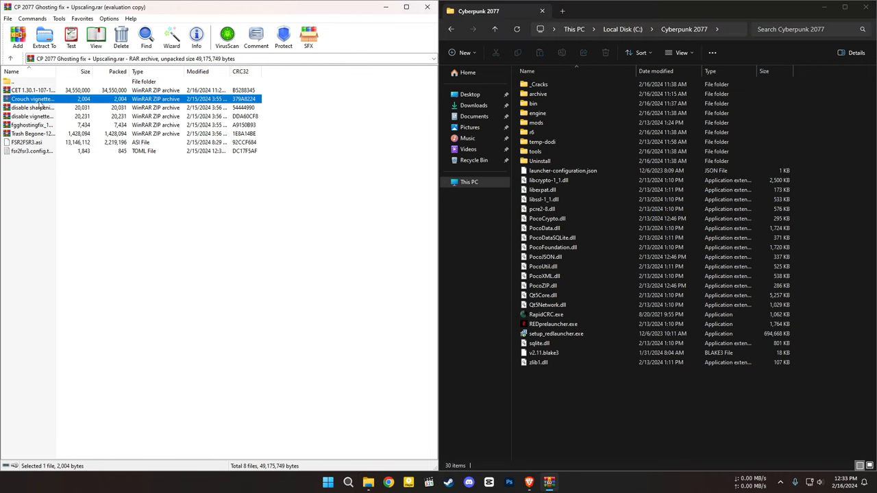
Step: Select the five mod packages and check the disable vignette zip contains an archive folder
click(31, 133)
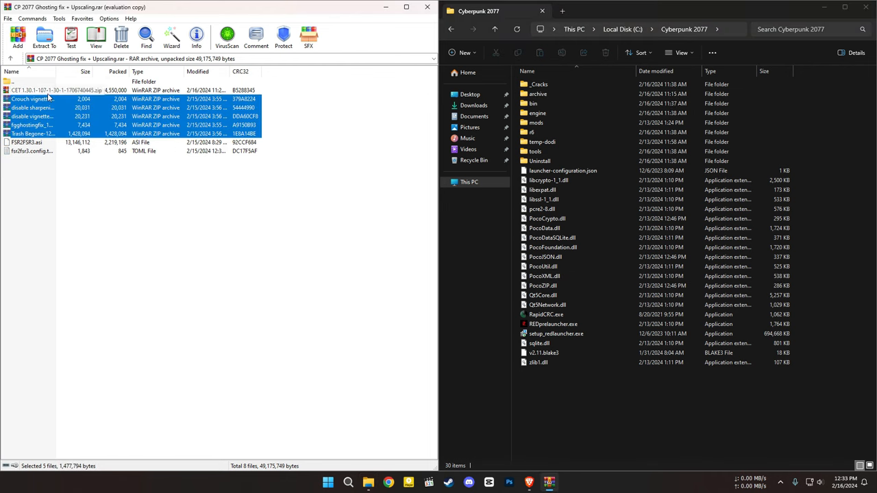
double_click(30, 99)
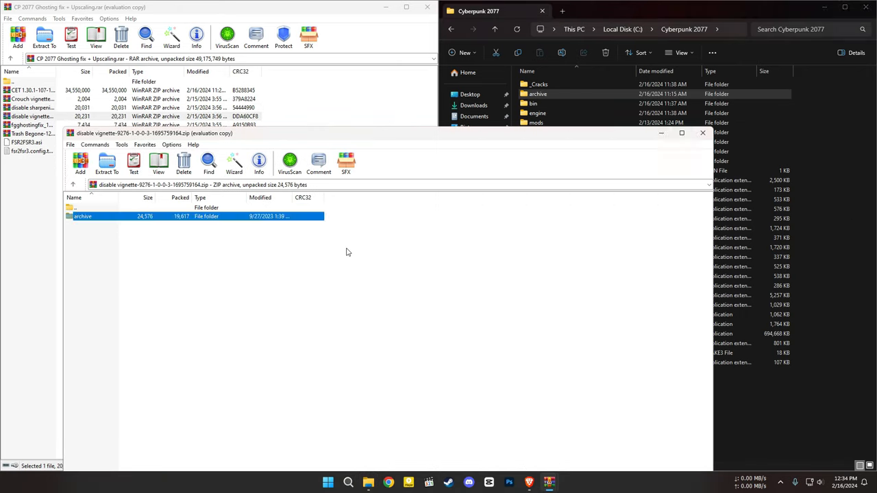
click(702, 133)
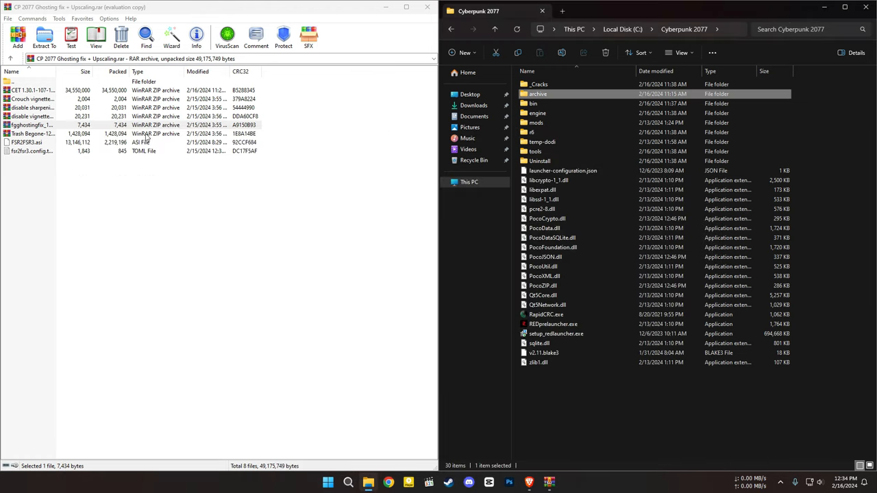
click(31, 133)
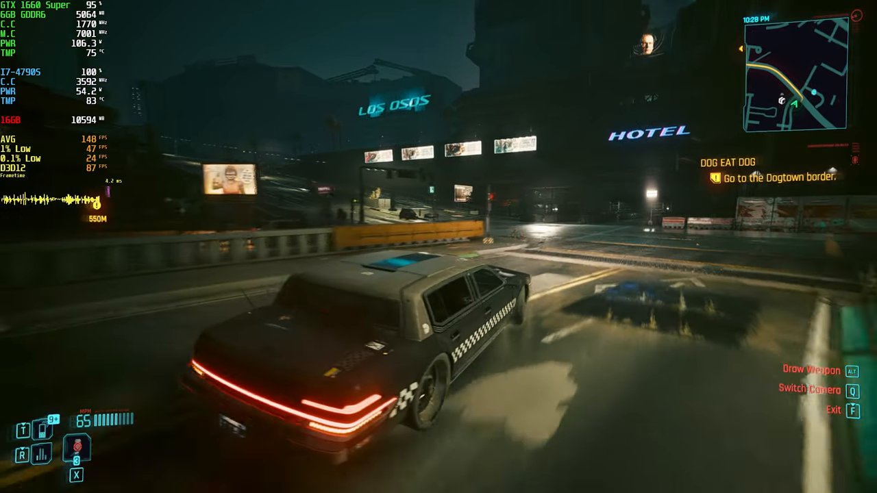
Step: Keep driving through the night city with the vignette and ghosting mods
key(w)
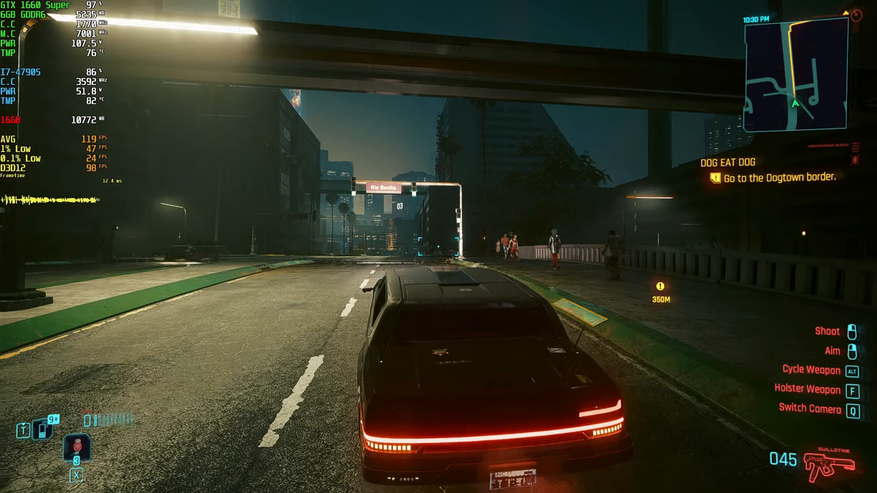
Step: Use Skip Time in the hub menu to wait until 9:30 AM, then return to gameplay
key(Escape)
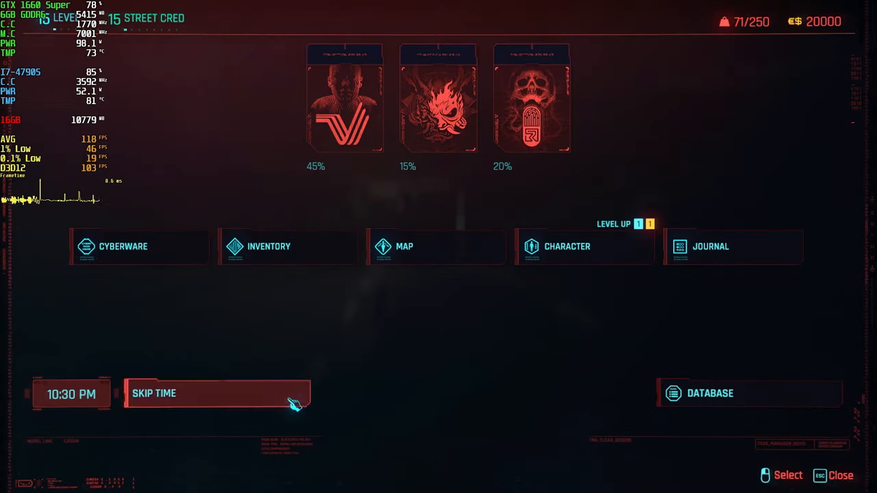
click(218, 393)
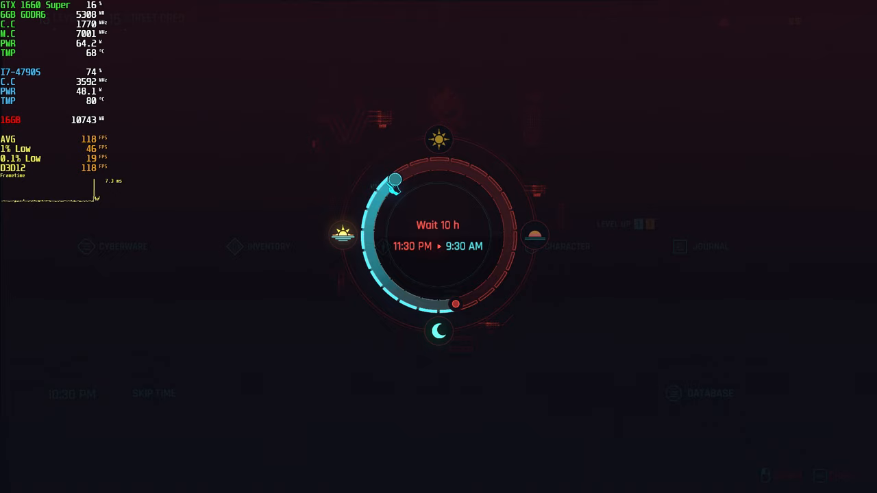
drag(452, 304, 380, 275)
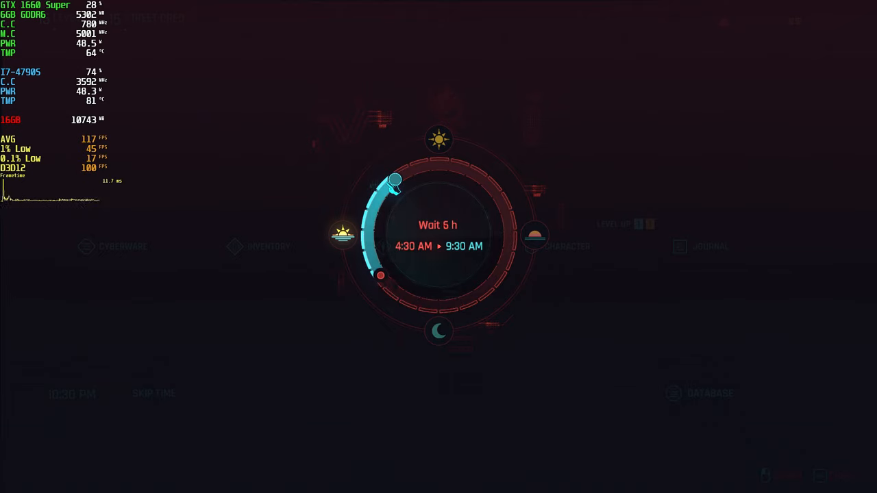
drag(395, 180, 389, 180)
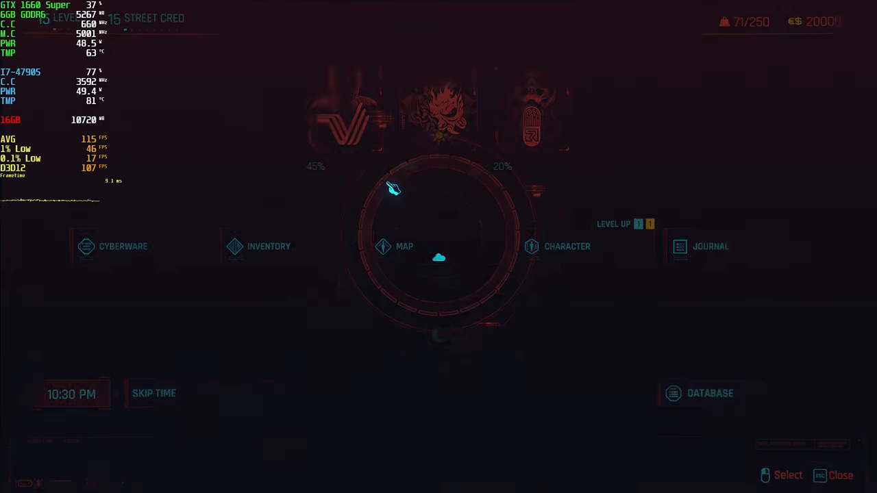
key(Esc)
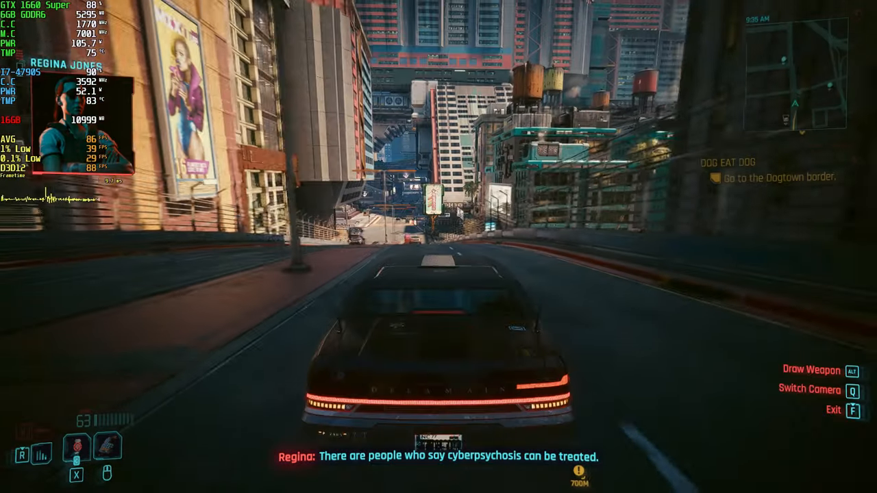
Step: Pause the daytime drive to bring up the game settings
key(Escape)
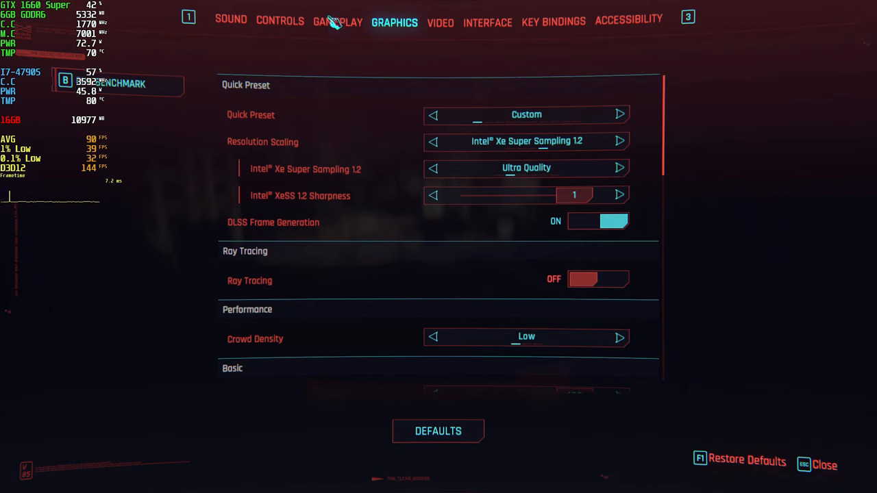
click(337, 22)
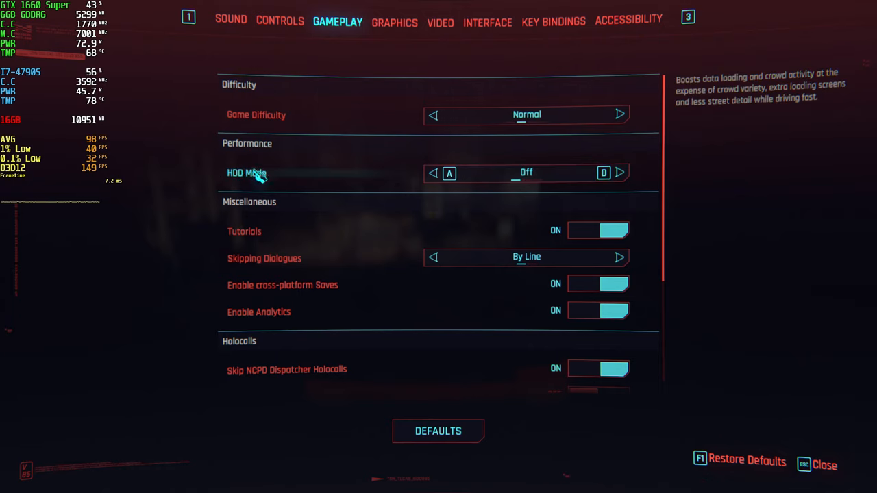
click(618, 173)
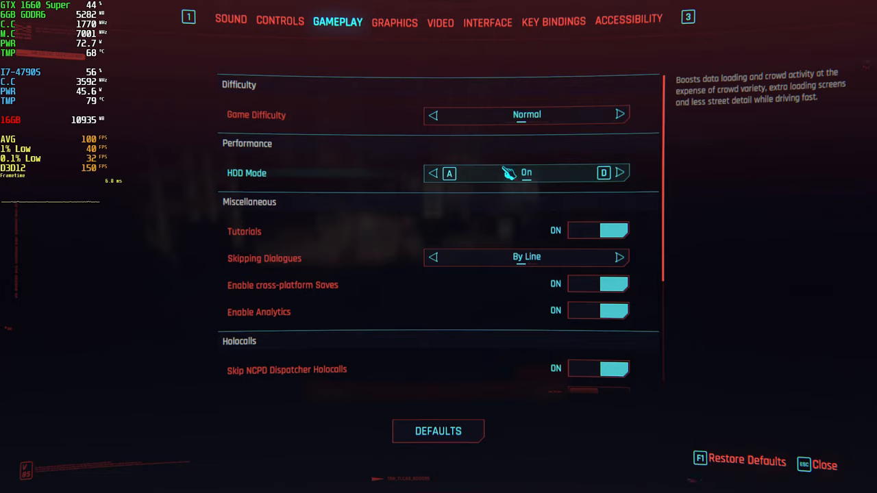
click(433, 172)
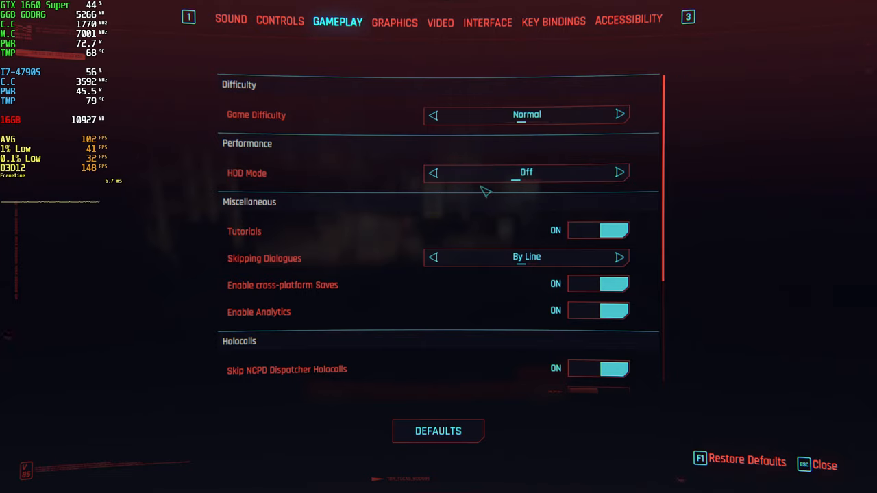
key(Escape)
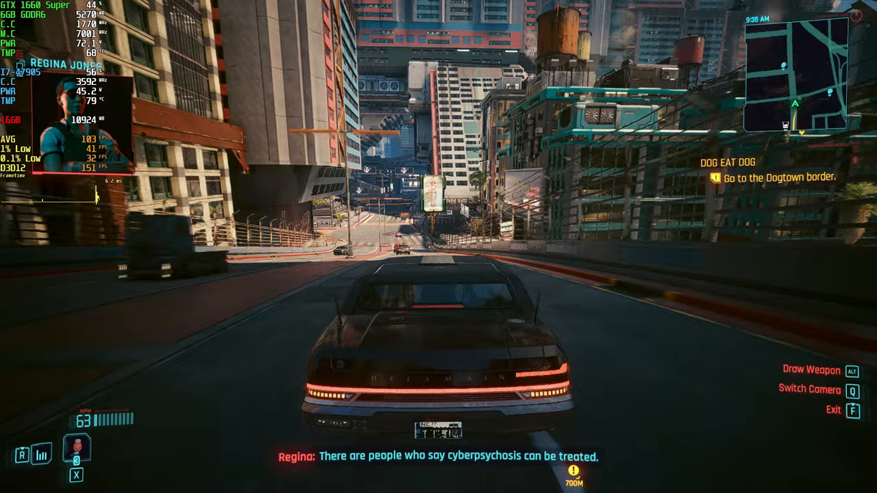